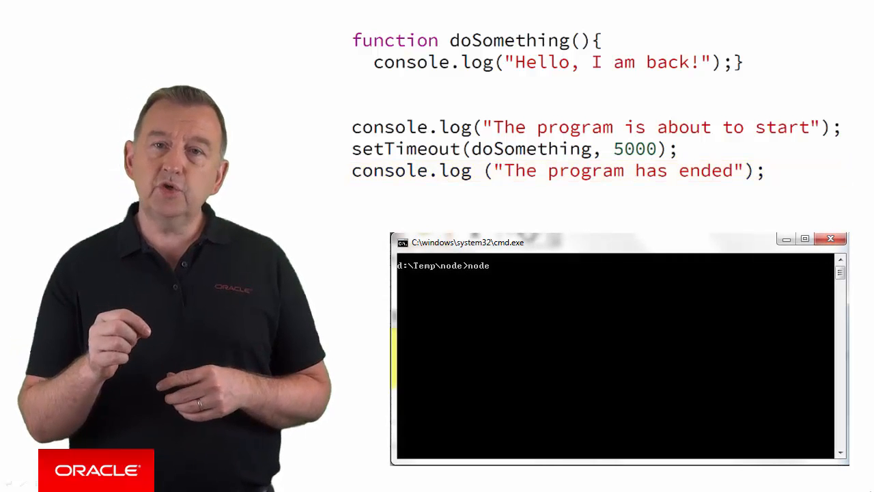
text(nodeExamle)
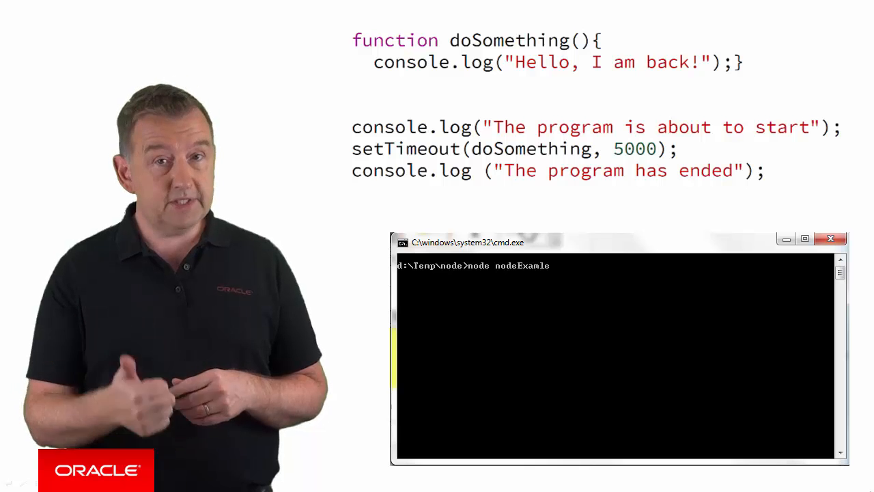